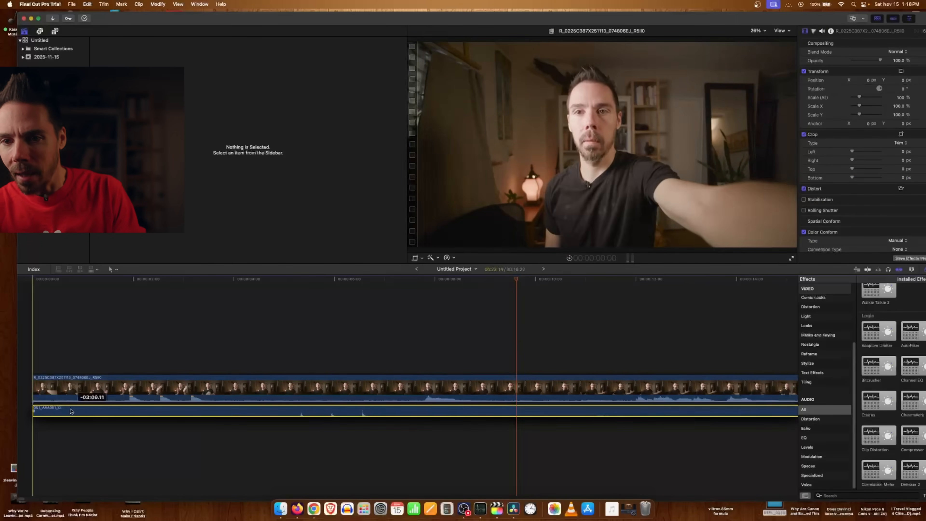
Slide the separate audio clip along the timeline until it sits in sync under the video
{"action": "left_click", "coordinate": [37, 412]}
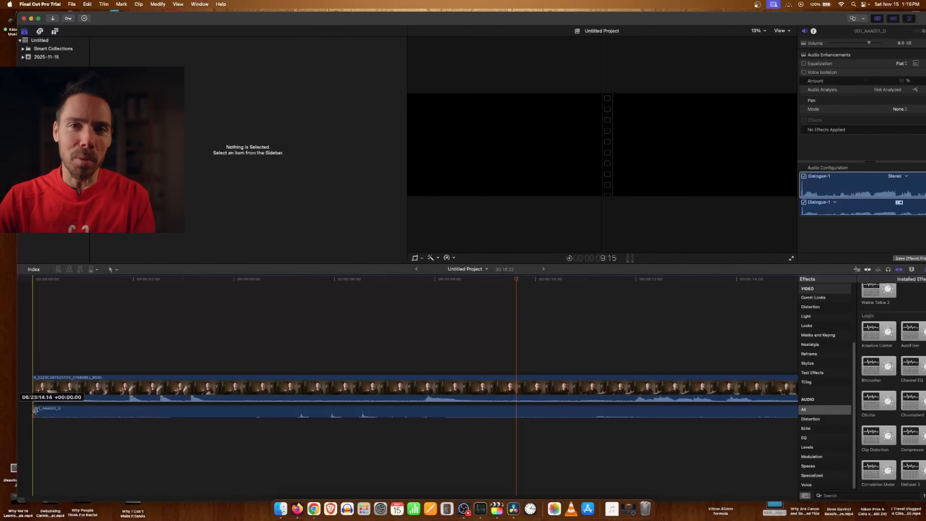
{"action": "left_click_drag", "start_coordinate": [35, 411], "coordinate": [274, 412]}
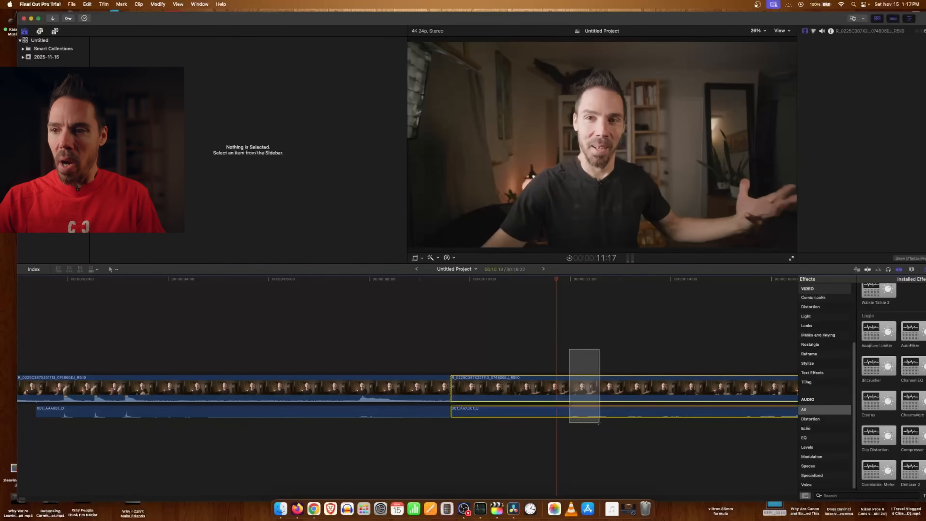
Turn the later video piece and its audio into a New Compound Clip and confirm the naming dialog
{"action": "left_click", "coordinate": [586, 395]}
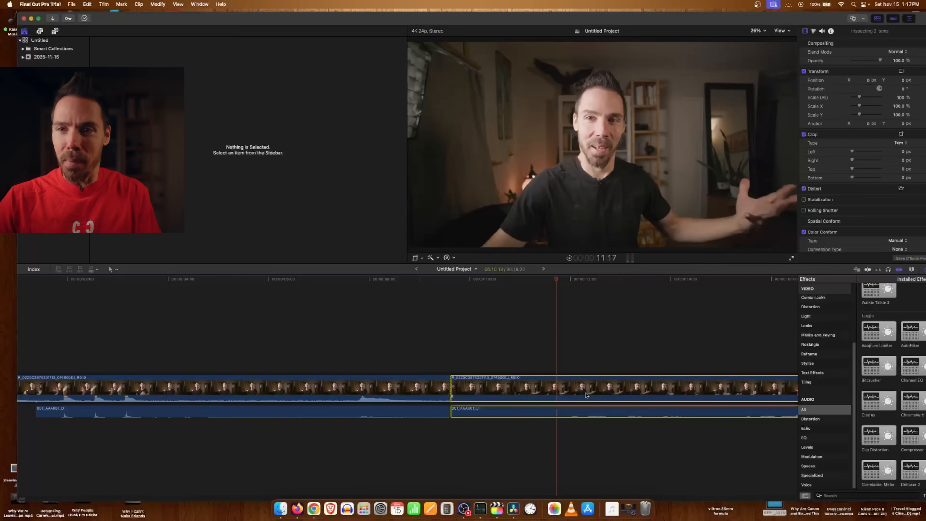
{"action": "right_click", "coordinate": [586, 395]}
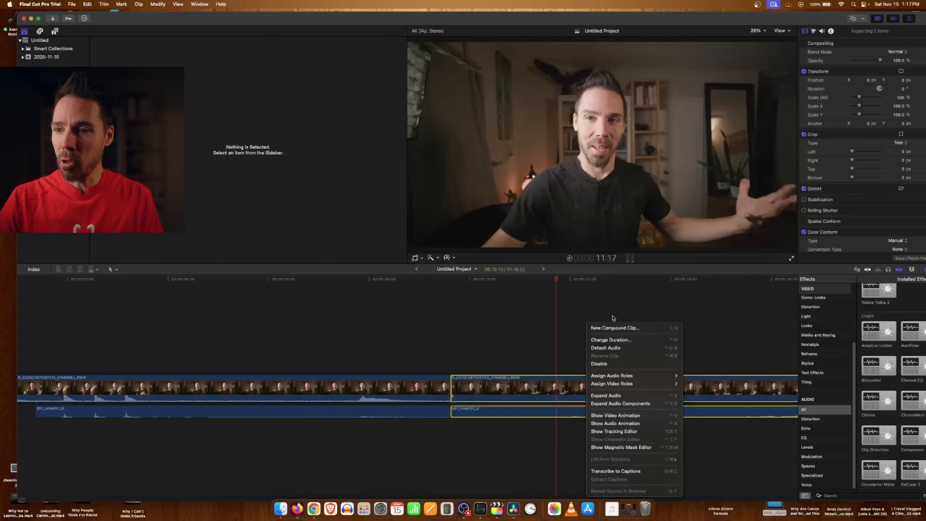
{"action": "left_click", "coordinate": [616, 328]}
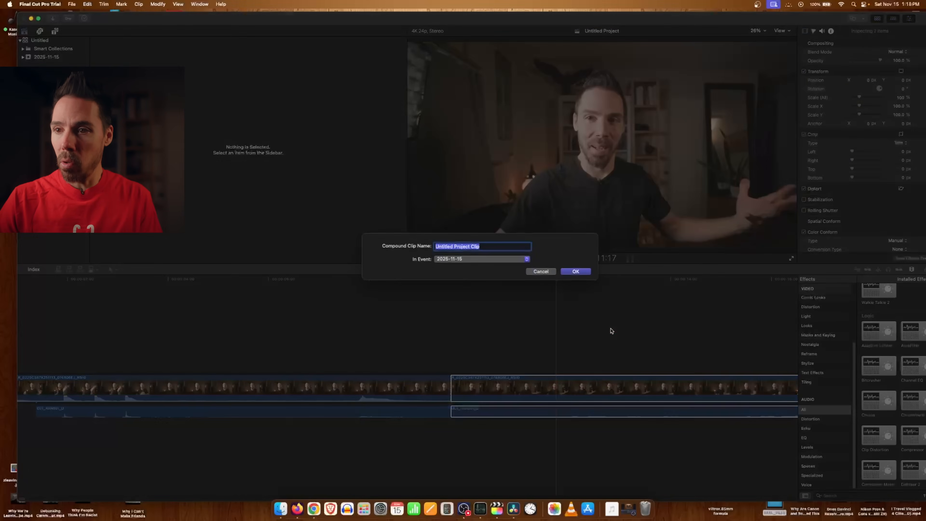
{"action": "left_click", "coordinate": [576, 271]}
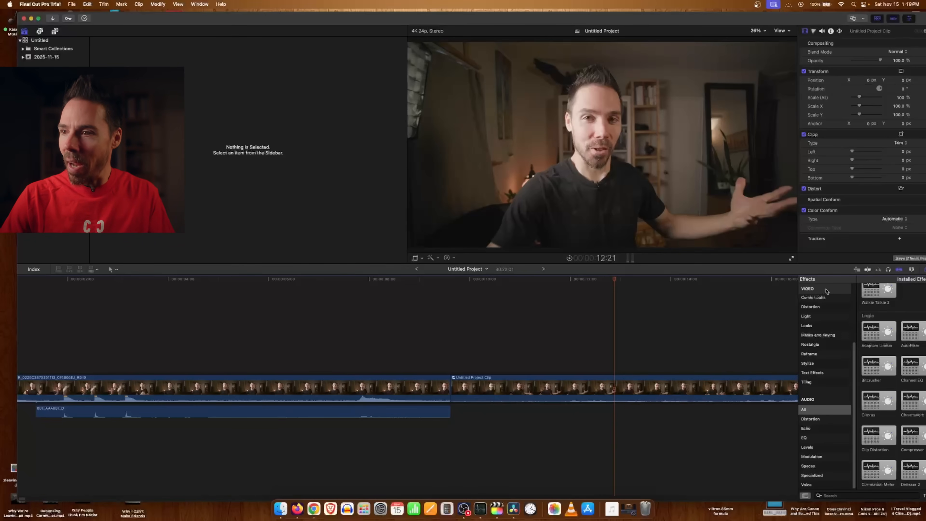
{"action": "left_click", "coordinate": [633, 282]}
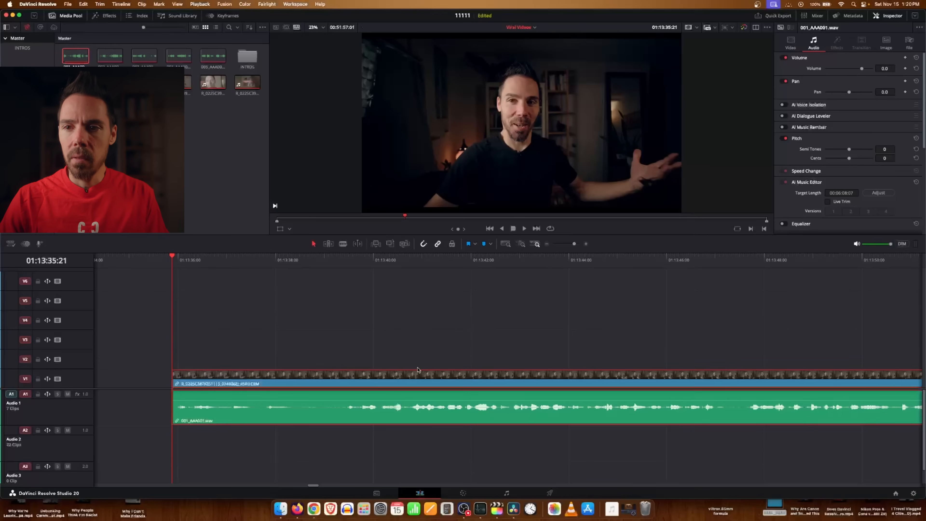
Scroll the Resolve Edit timeline along to the talking-head clip with its synced audio
{"action": "scroll", "scroll_direction": "right", "scroll_amount": 3}
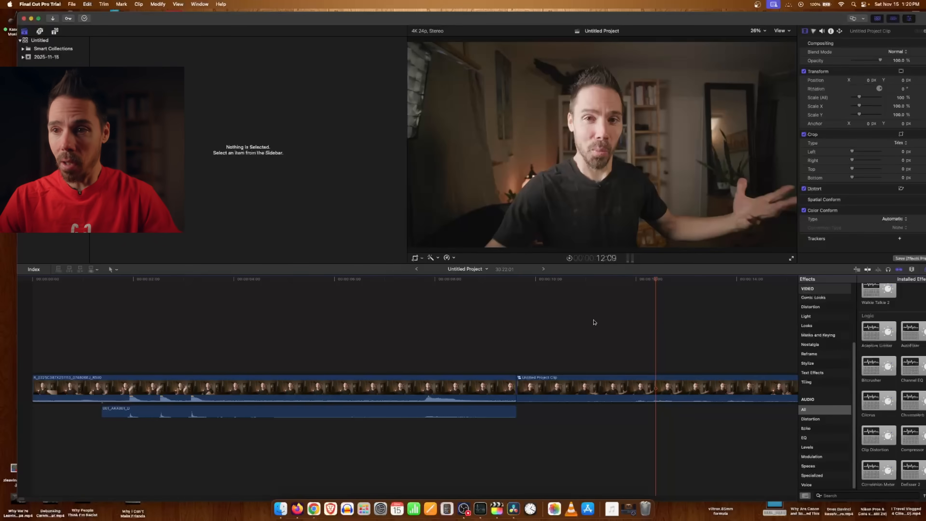
{"action": "mouse_move", "coordinate": [645, 371]}
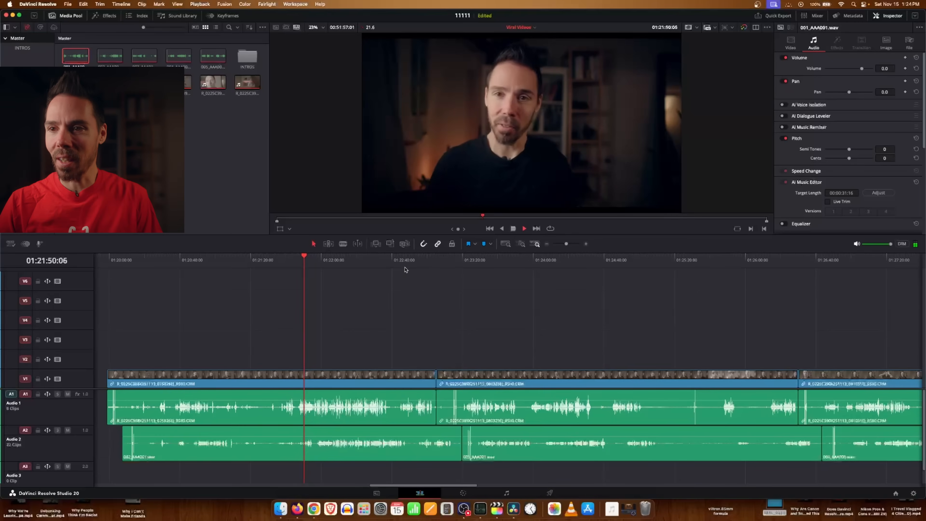
Bring up Resolve's multi-clip interview timeline with its audio on the Audio 2 track
{"action": "left_click", "coordinate": [424, 262]}
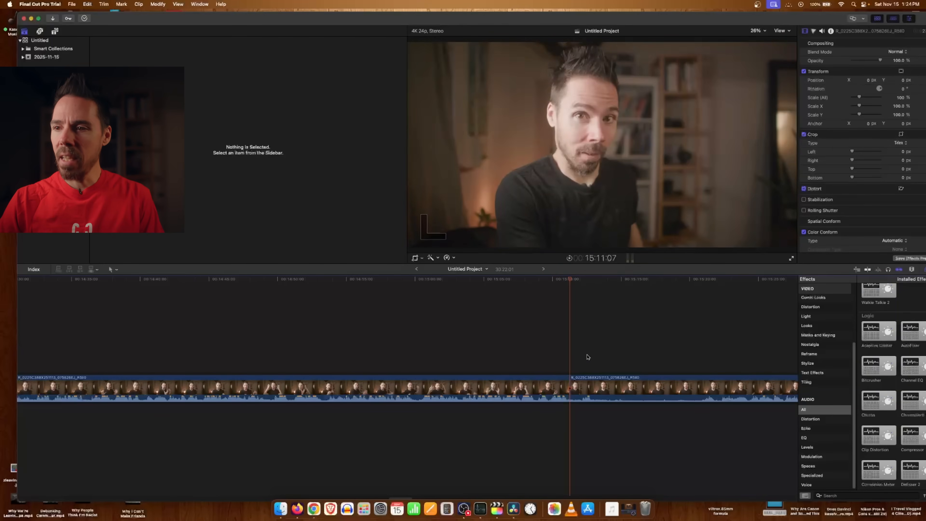
Show the Final Cut Pro project where the talking-head recording is cut into several clips
{"action": "left_click", "coordinate": [726, 285]}
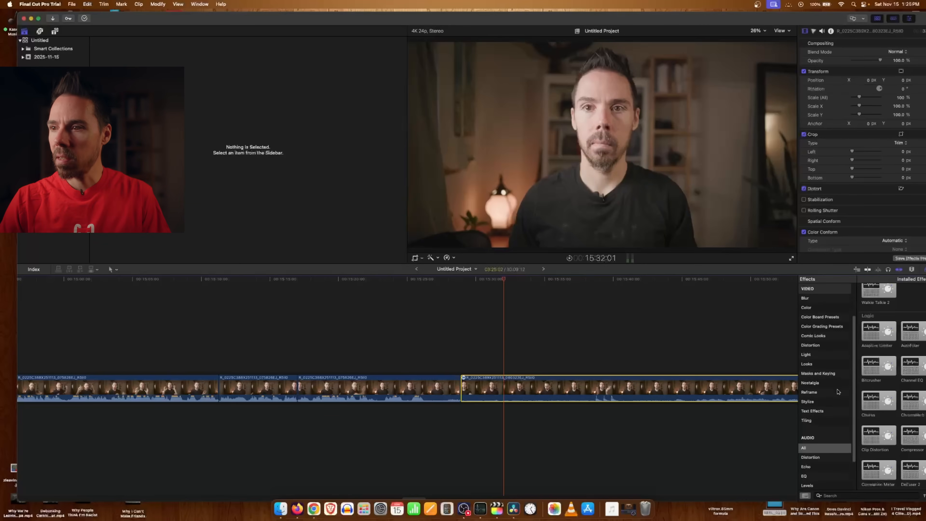
Add a Custom LUT set to CanonLog2 and a Color Wheels correction to the last interview clip
{"action": "left_click", "coordinate": [806, 307]}
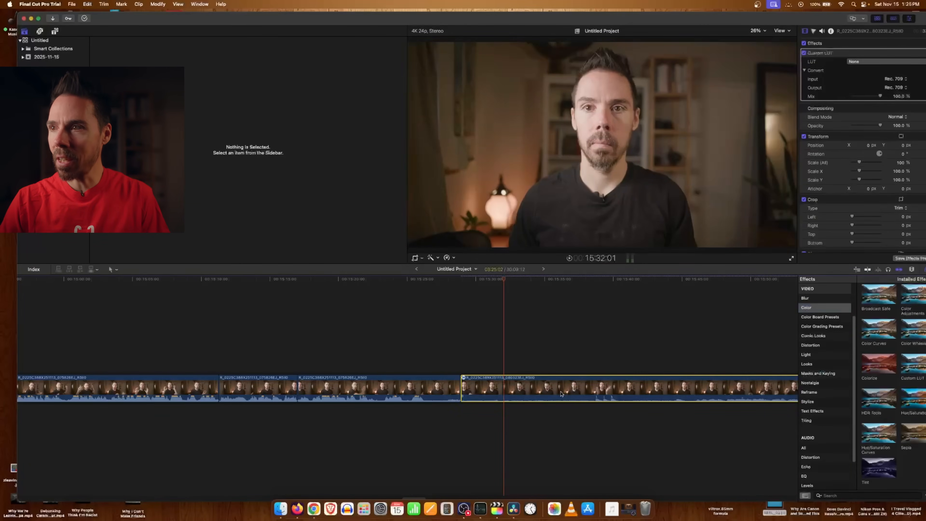
{"action": "left_click", "coordinate": [863, 62]}
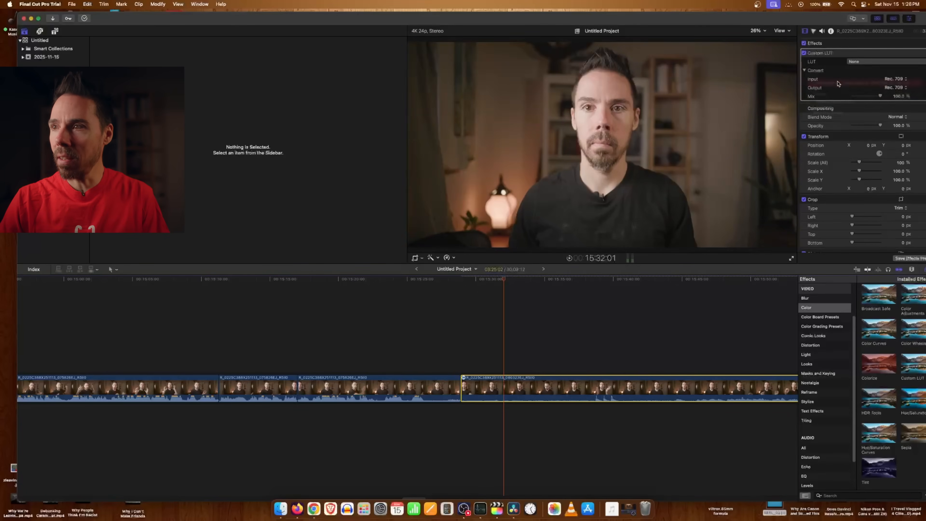
{"action": "left_click", "coordinate": [879, 62]}
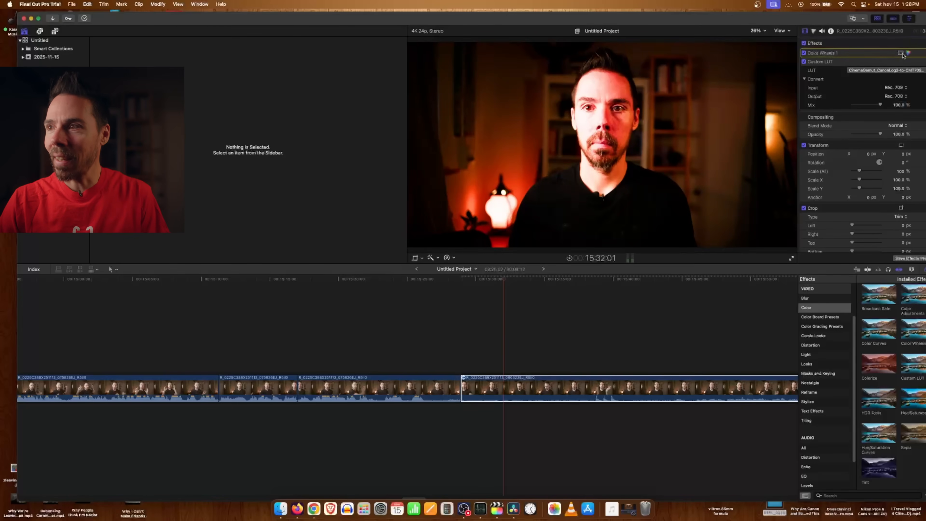
{"action": "left_click", "coordinate": [900, 53]}
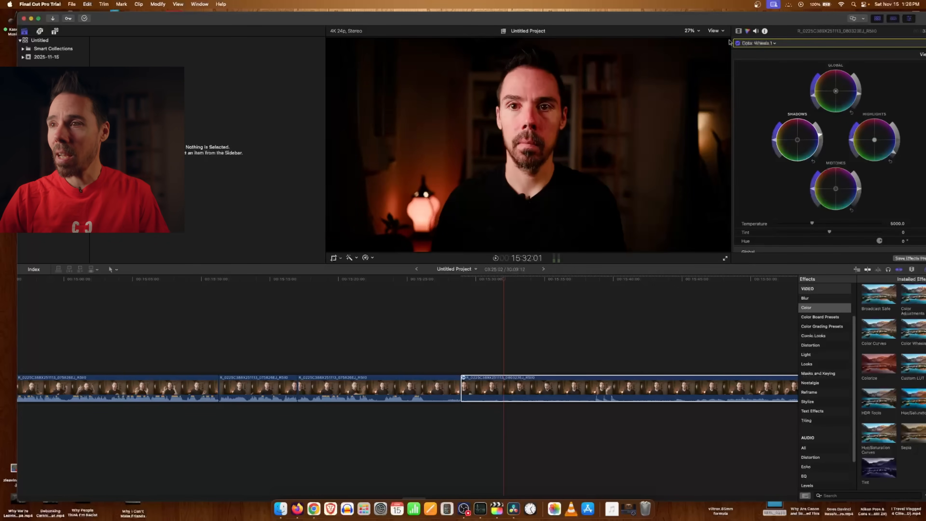
{"action": "scroll", "scroll_direction": "down", "scroll_amount": 3}
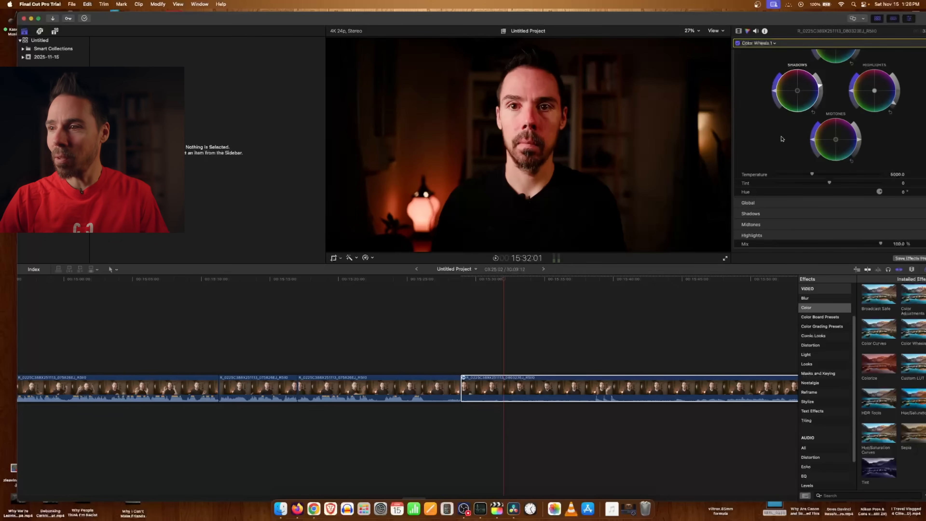
{"action": "left_click", "coordinate": [807, 402]}
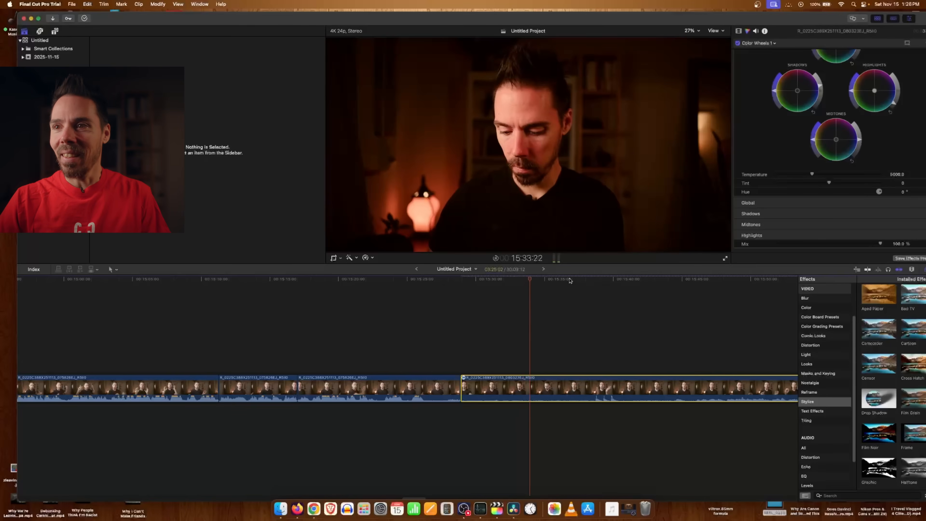
{"action": "left_click", "coordinate": [558, 286]}
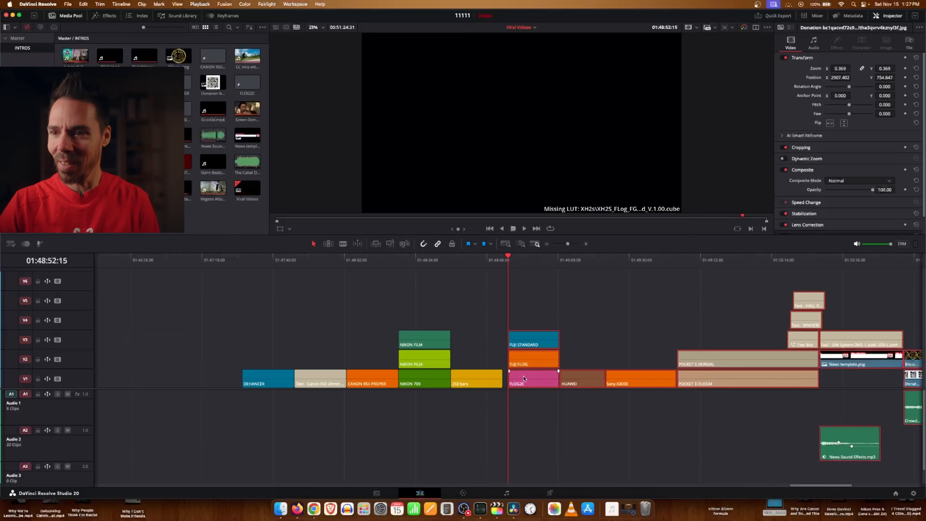
Paste only the Color Correction attribute from a stored Canon grade clip onto the interview clip
{"action": "left_click", "coordinate": [526, 380]}
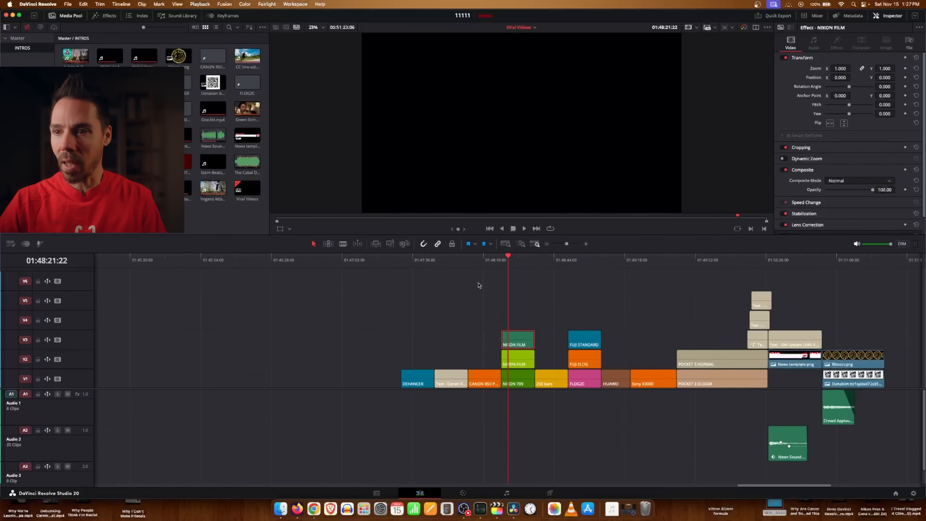
{"action": "left_click", "coordinate": [485, 378]}
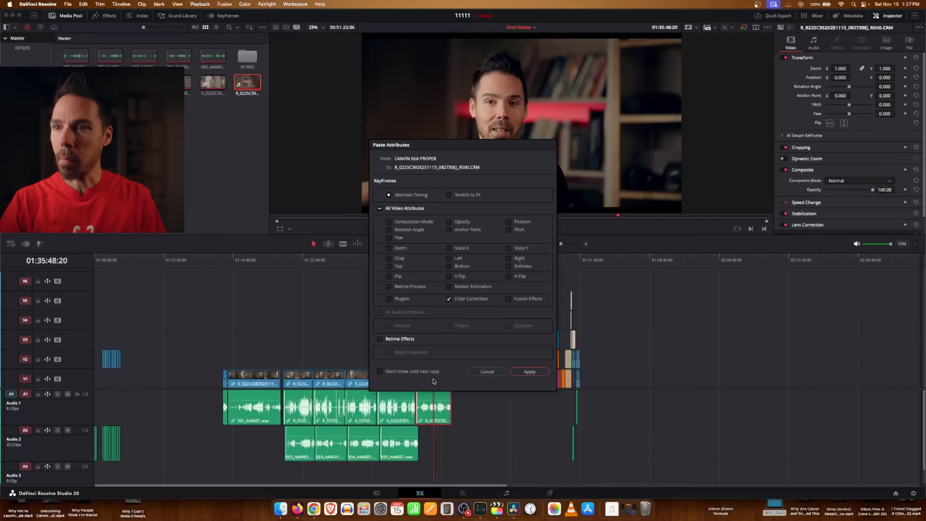
{"action": "left_click", "coordinate": [529, 372]}
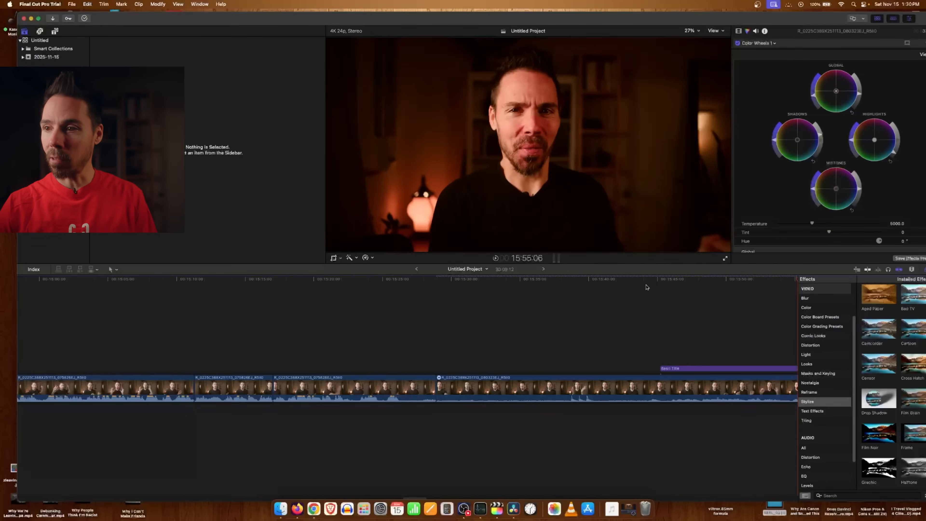
Select the Basic Title clip and drag its text to sit centred just below the speaker's chin
{"action": "left_click", "coordinate": [695, 369]}
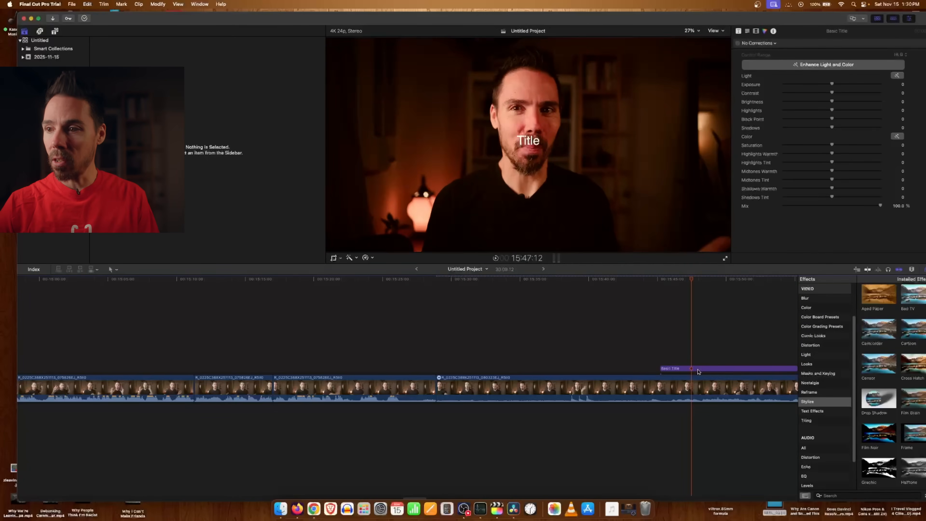
{"action": "left_click", "coordinate": [712, 368]}
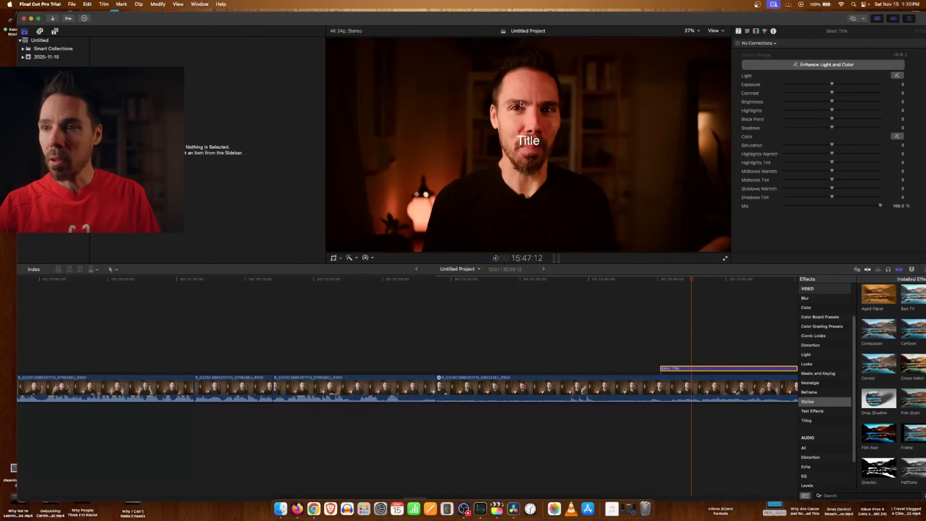
{"action": "left_click_drag", "start_coordinate": [528, 140], "coordinate": [395, 158]}
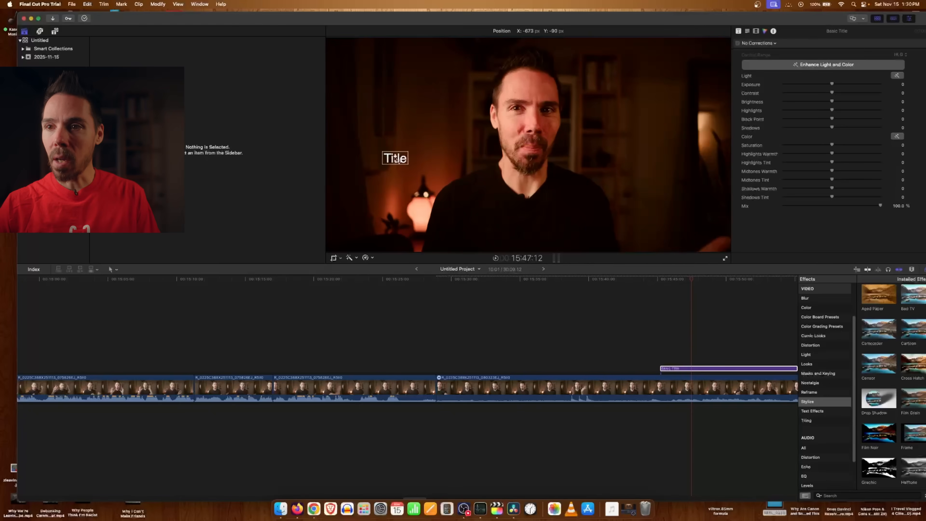
{"action": "left_click_drag", "start_coordinate": [394, 158], "coordinate": [527, 193]}
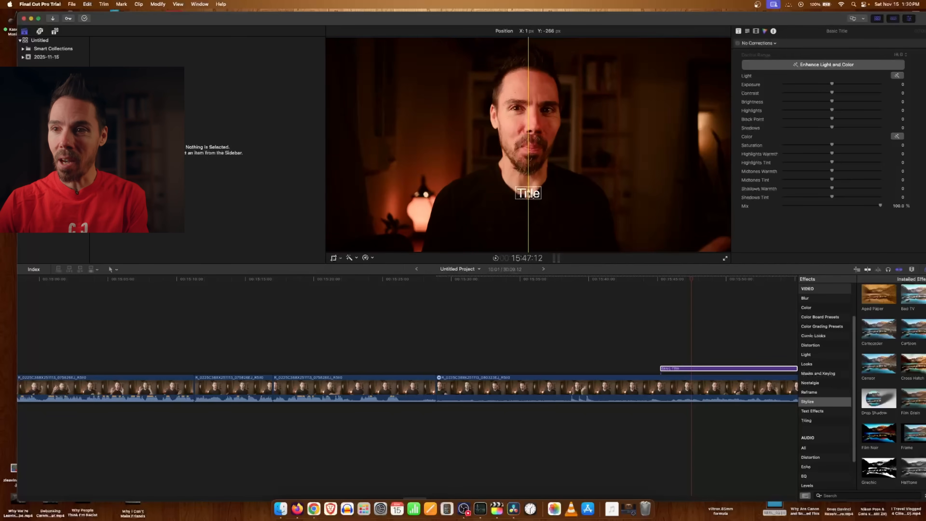
{"action": "left_click", "coordinate": [747, 31]}
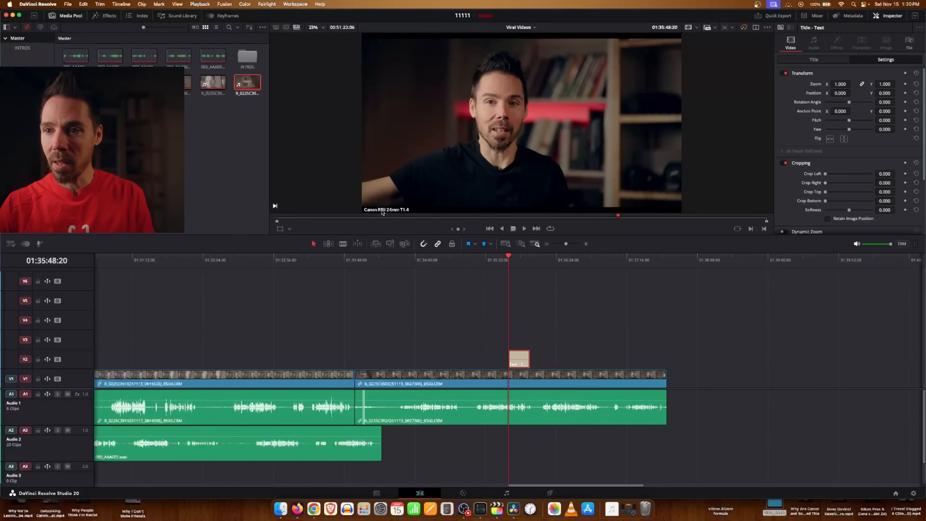
Drag Resolve's Basic Title from the lower left up toward the centre of the frame over the speaker
{"action": "left_click", "coordinate": [280, 228]}
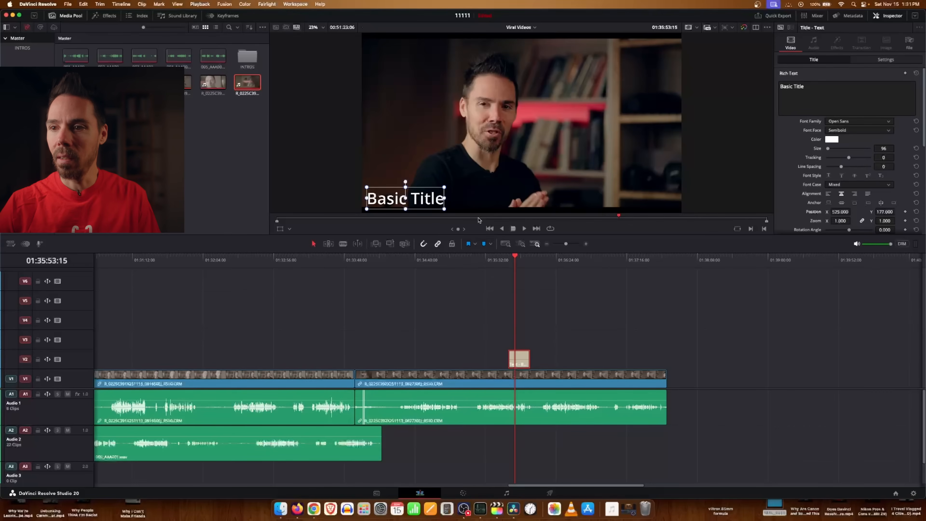
{"action": "left_click_drag", "start_coordinate": [405, 198], "coordinate": [522, 184]}
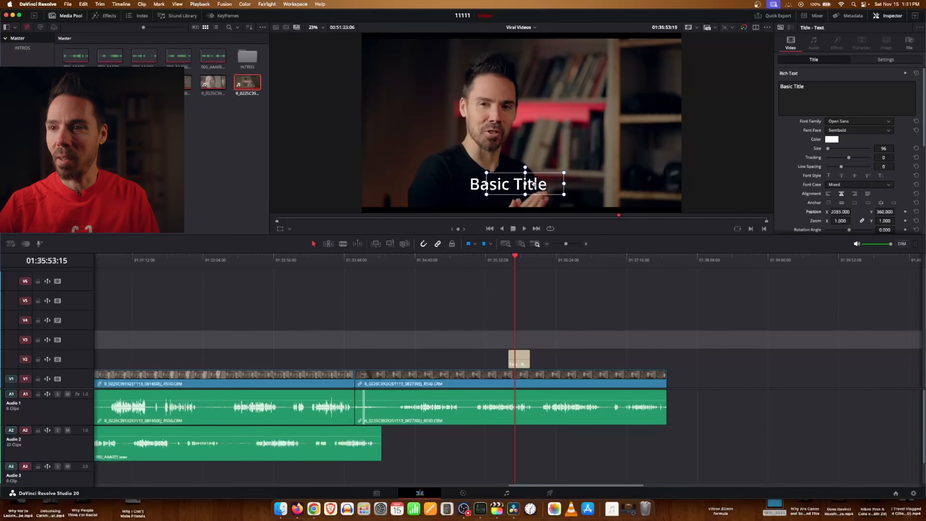
{"action": "left_click_drag", "start_coordinate": [521, 184], "coordinate": [522, 176]}
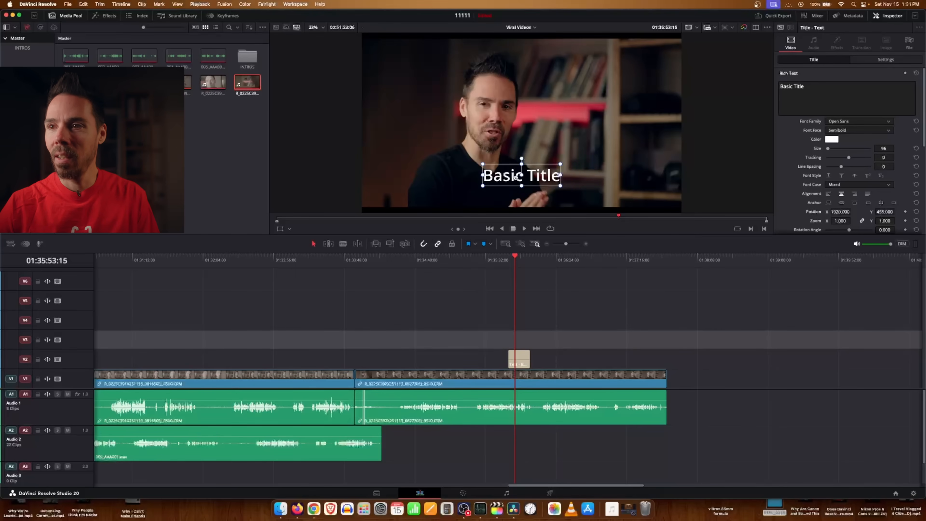
{"action": "left_click_drag", "start_coordinate": [521, 174], "coordinate": [521, 123]}
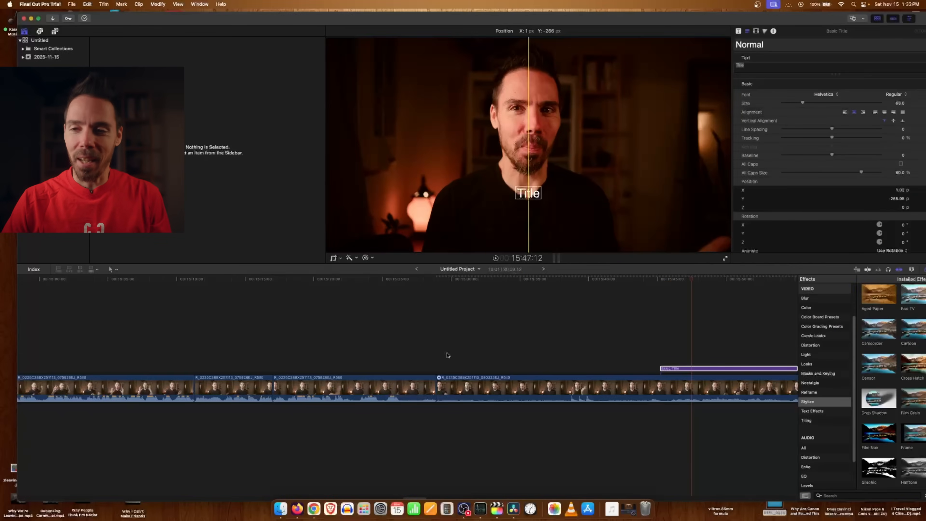
{"action": "left_click", "coordinate": [353, 392]}
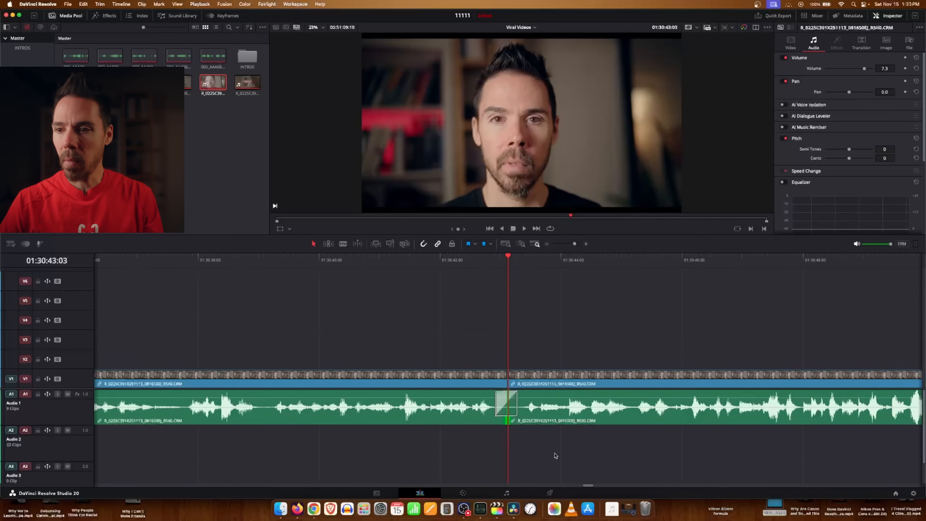
Apply a Cross Fade audio transition at the A1 edit point between the two talking-head clips
{"action": "left_click", "coordinate": [477, 258]}
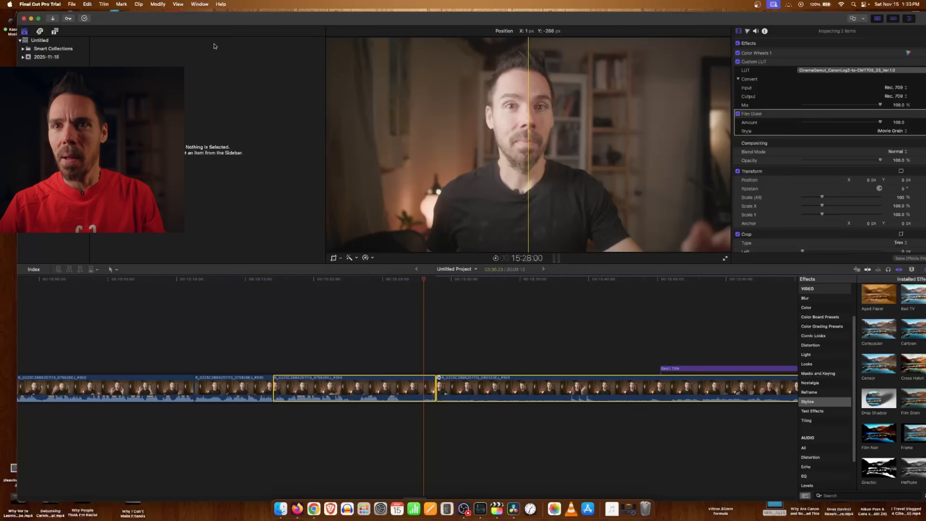
Expand the selected interview clip's audio beneath its picture via the Clip menu
{"action": "left_click", "coordinate": [158, 4]}
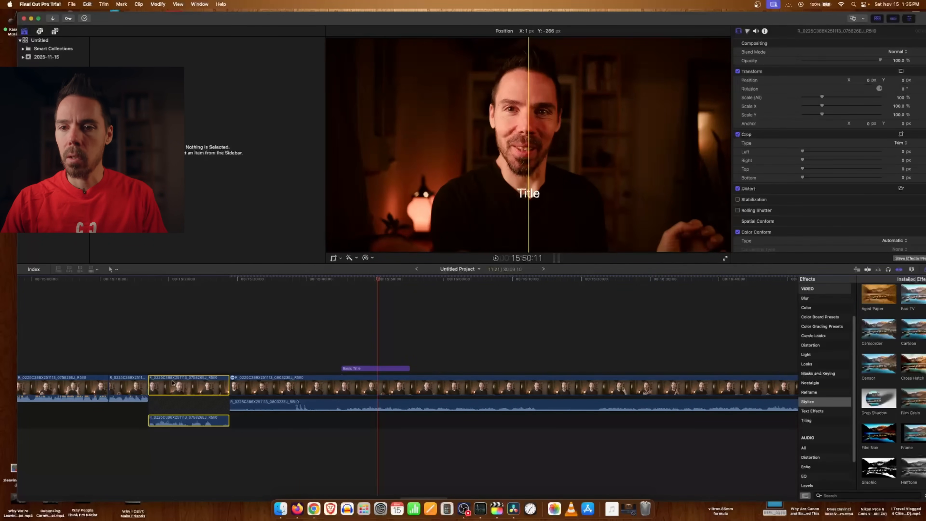
Lift the short talking-head clip out of the storyline and connect the kitten-cat clip above it
{"action": "left_click_drag", "start_coordinate": [187, 387], "coordinate": [313, 362]}
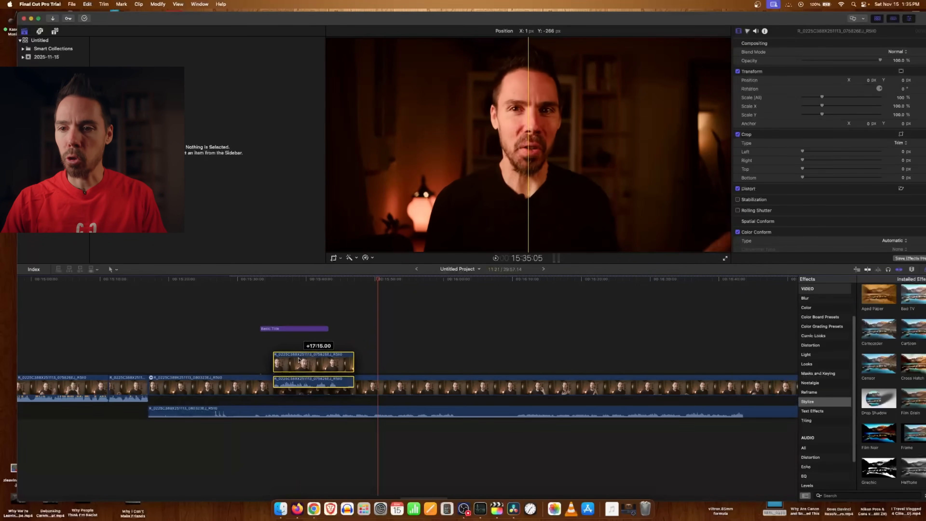
{"action": "left_click_drag", "start_coordinate": [313, 361], "coordinate": [393, 345]}
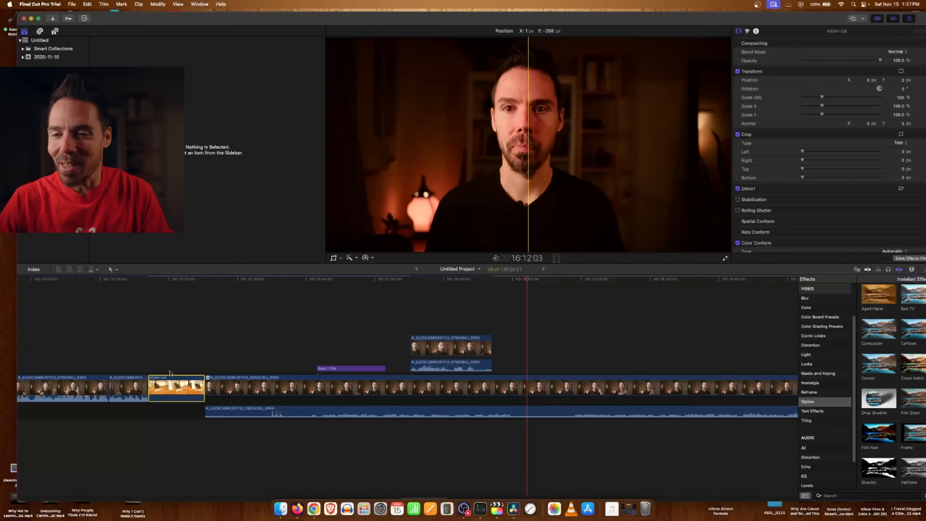
{"action": "left_click_drag", "start_coordinate": [175, 388], "coordinate": [159, 388]}
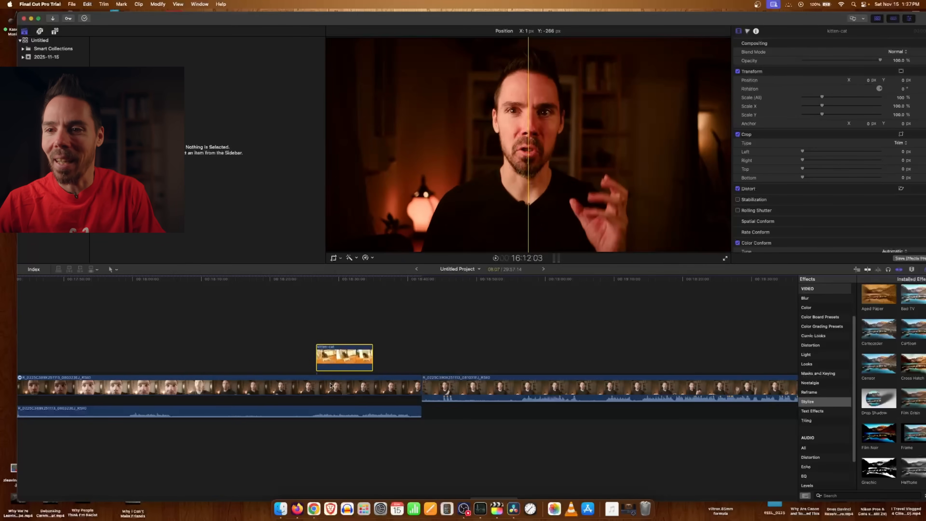
Overwrite the connected kitten-cat clip into the primary storyline and preview it in the viewer
{"action": "right_click", "coordinate": [332, 357]}
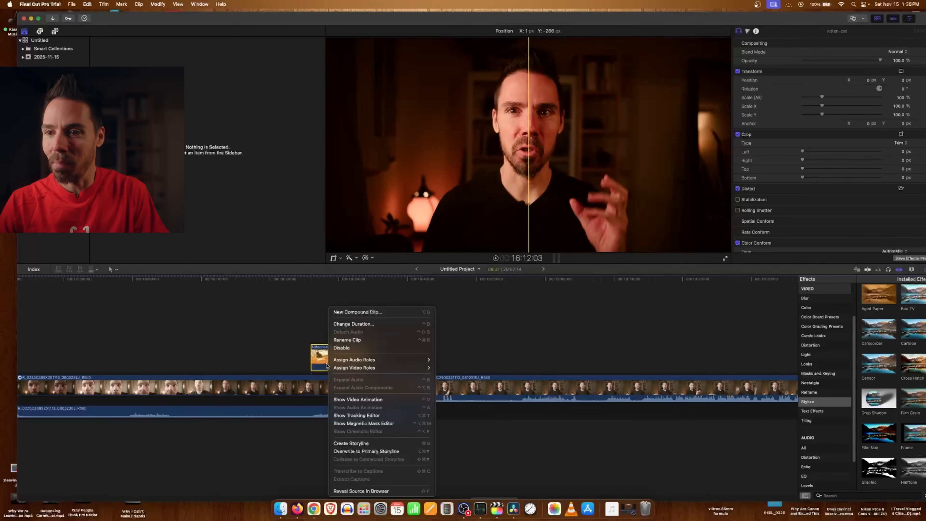
{"action": "mouse_move", "coordinate": [371, 453]}
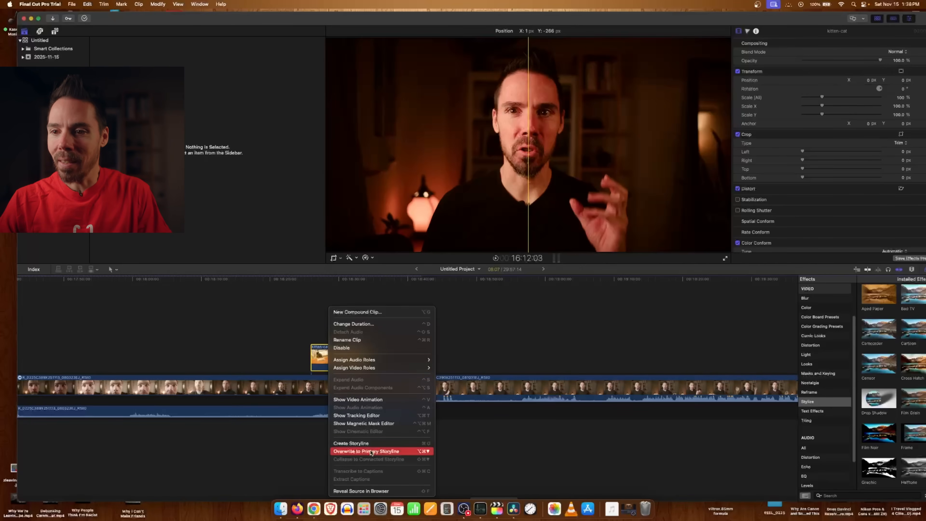
{"action": "left_click", "coordinate": [366, 451]}
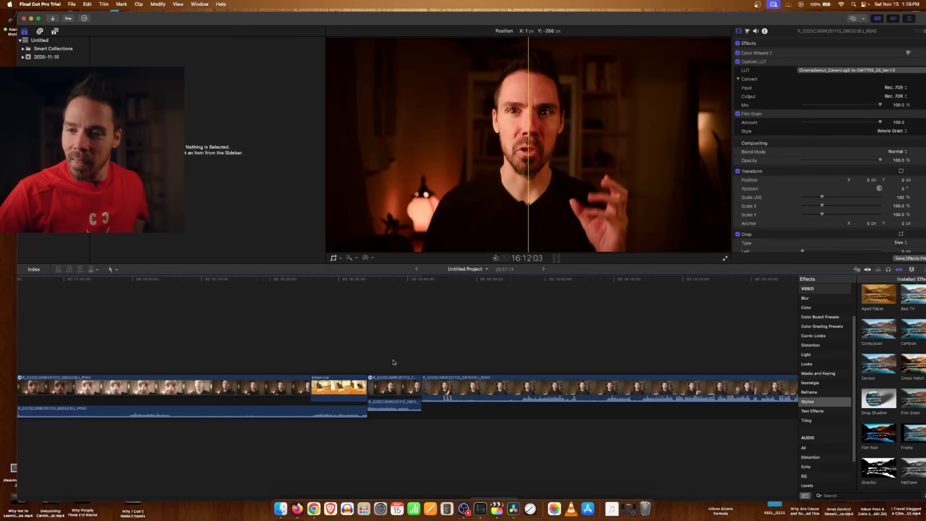
{"action": "left_click", "coordinate": [310, 279]}
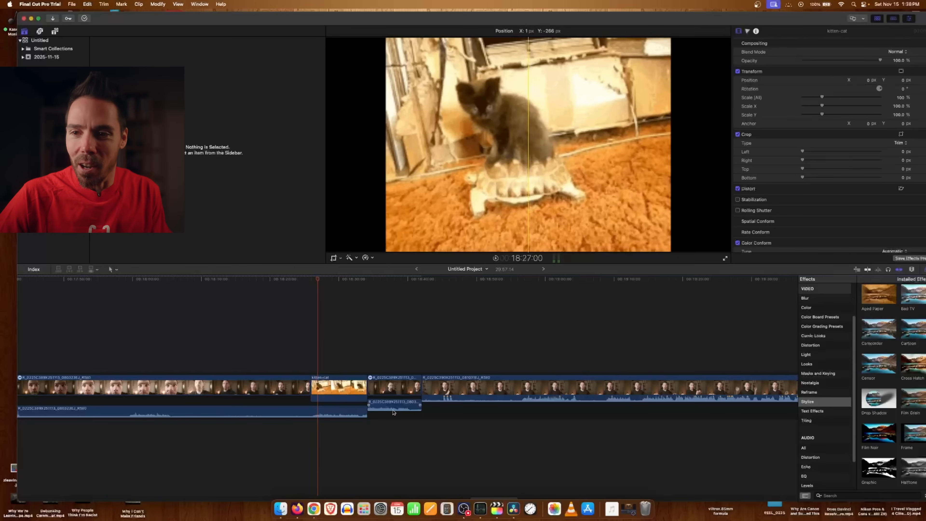
{"action": "left_click", "coordinate": [394, 389]}
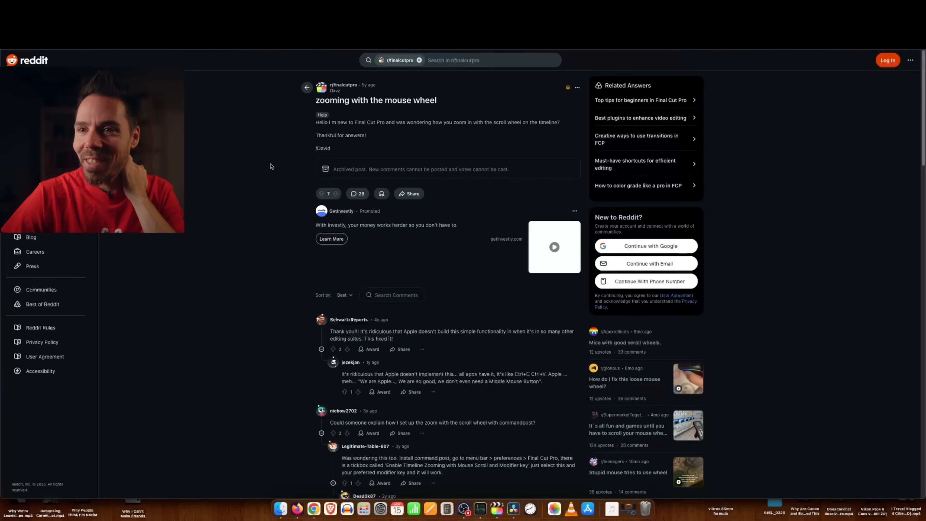
{"action": "mouse_move", "coordinate": [280, 197]}
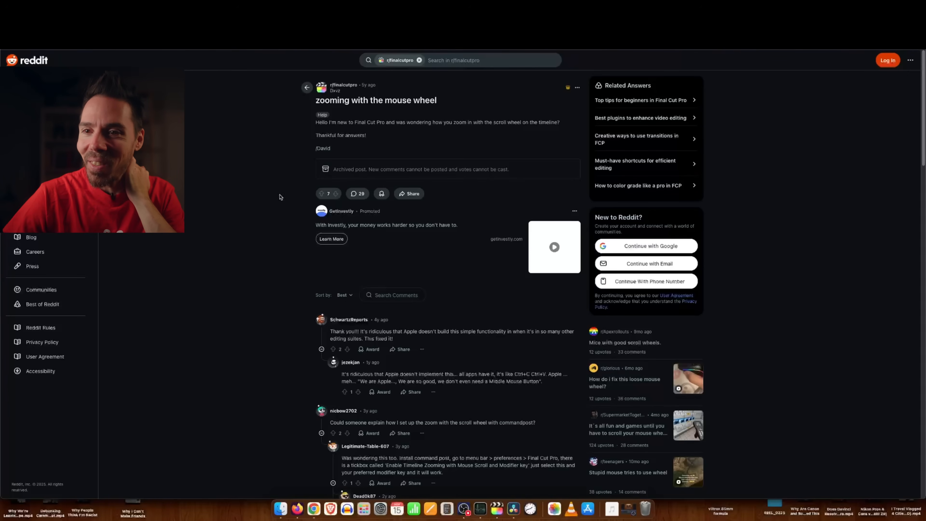
{"action": "mouse_move", "coordinate": [296, 378]}
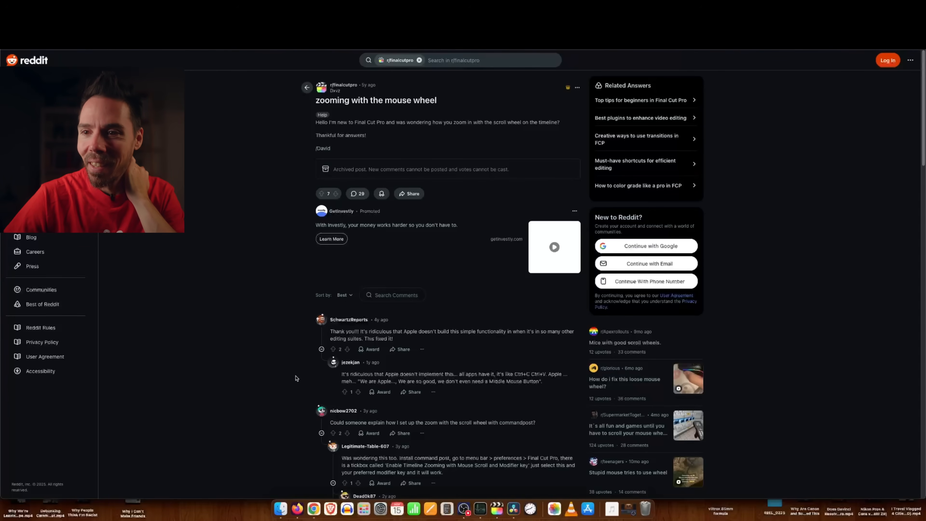
{"action": "mouse_move", "coordinate": [269, 288]}
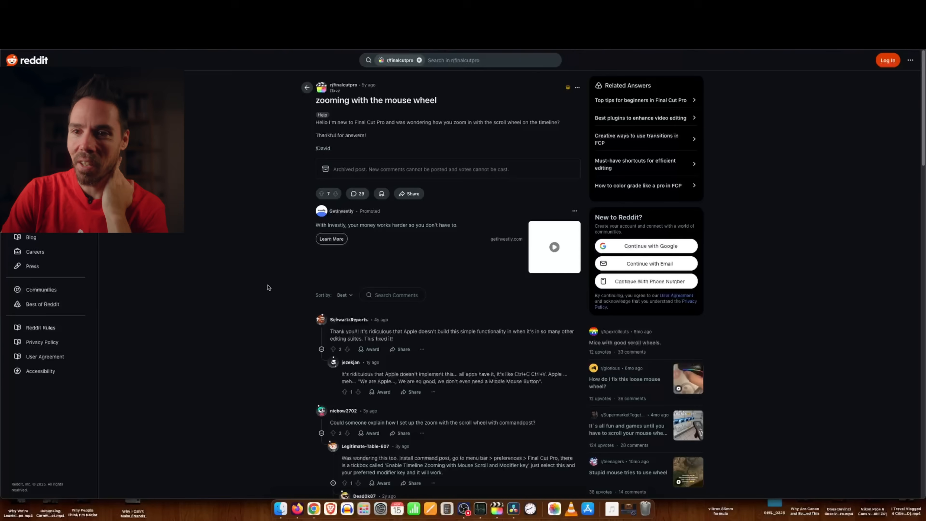
{"action": "mouse_move", "coordinate": [291, 299]}
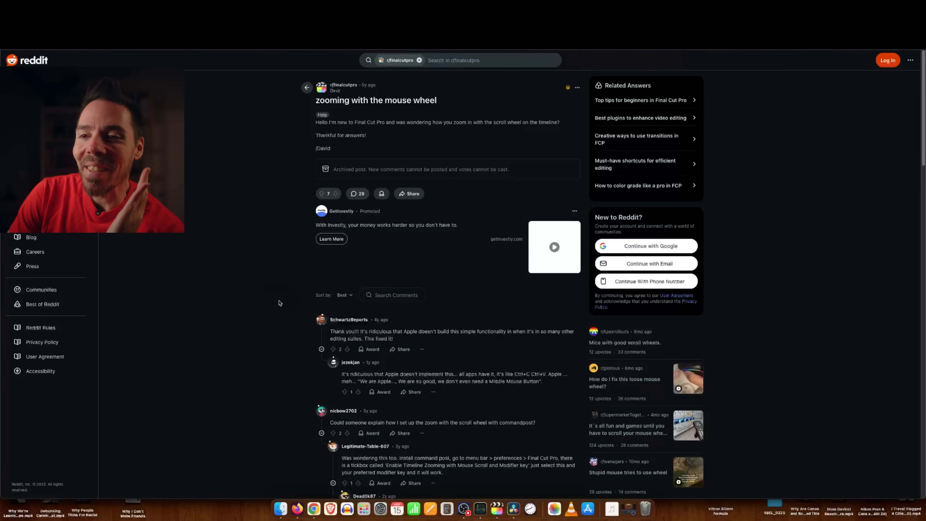
Scroll the mouse-wheel zooming thread's comments and highlight the words 'command post' in a reply
{"action": "scroll", "scroll_direction": "down", "scroll_amount": 3}
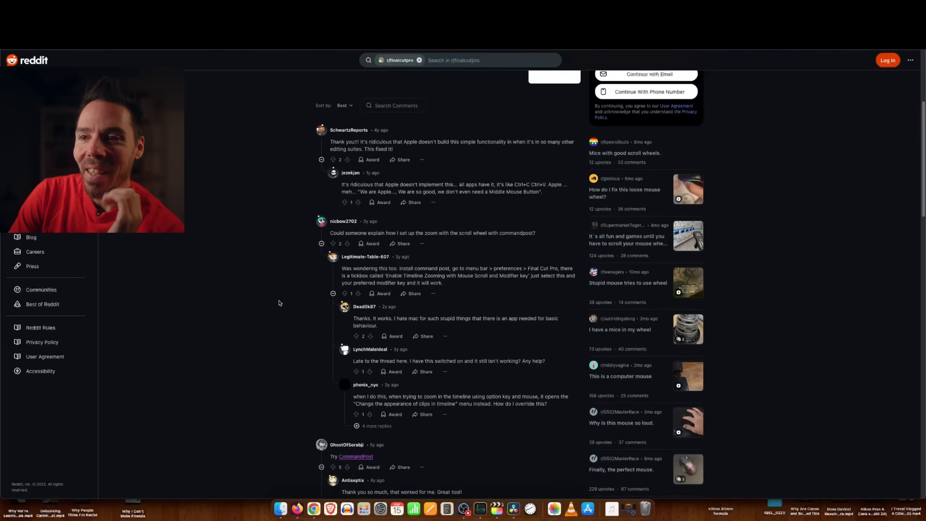
{"action": "scroll", "scroll_direction": "down", "scroll_amount": 3}
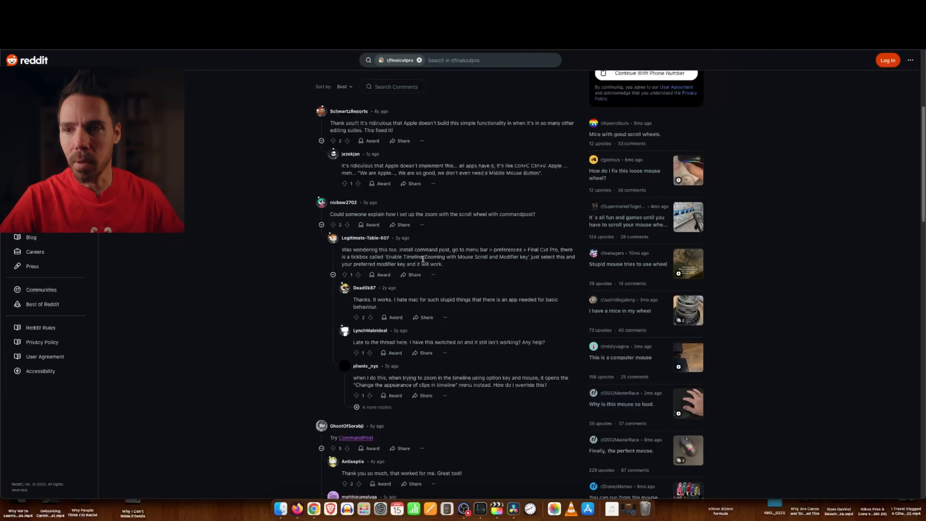
{"action": "double_click", "coordinate": [432, 249]}
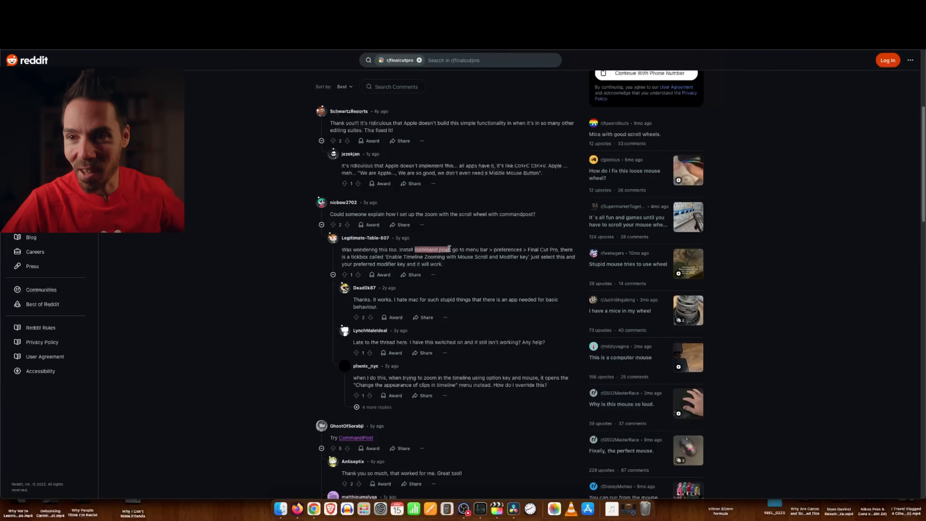
{"action": "mouse_move", "coordinate": [362, 439]}
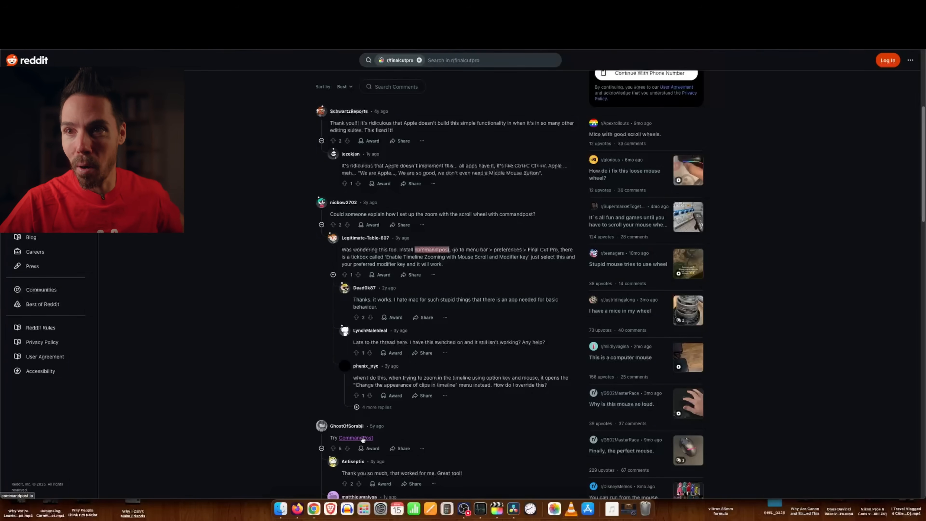
Follow the comment's link to the CommandPost homepage and read down to Built for Professionals
{"action": "left_click", "coordinate": [356, 439]}
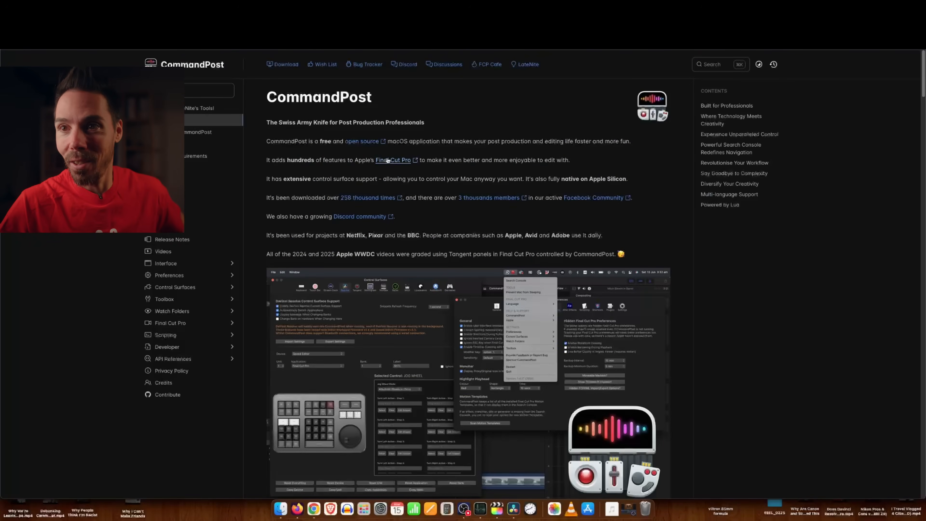
{"action": "scroll", "scroll_direction": "down", "scroll_amount": 3}
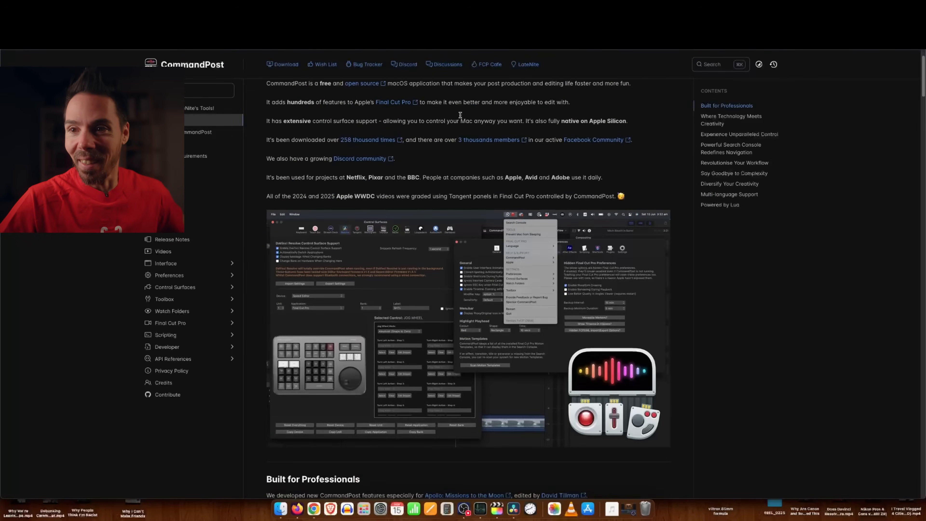
{"action": "scroll", "scroll_direction": "down", "scroll_amount": 3}
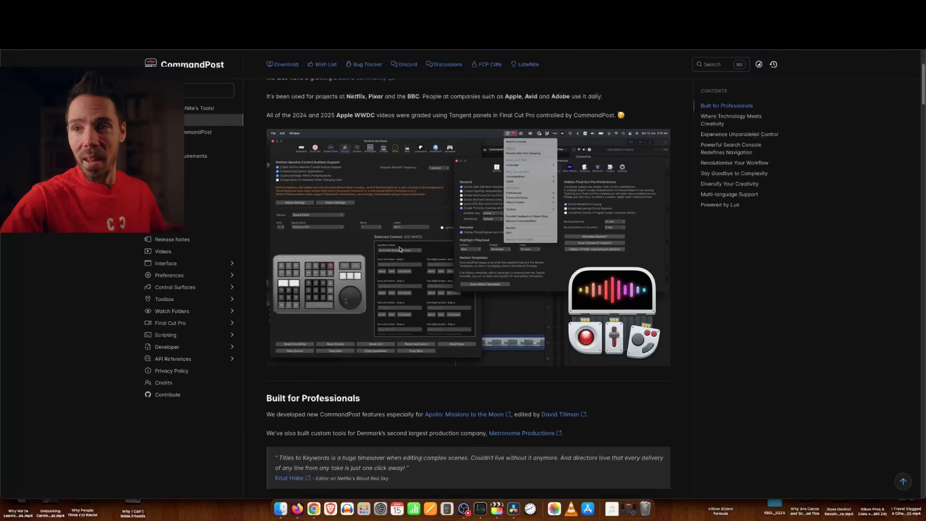